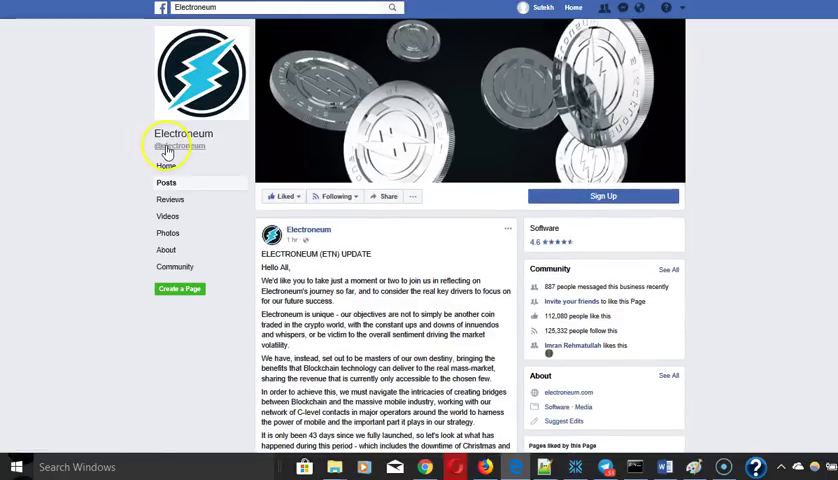
{"action": "mouse_move", "coordinate": [180, 148]}
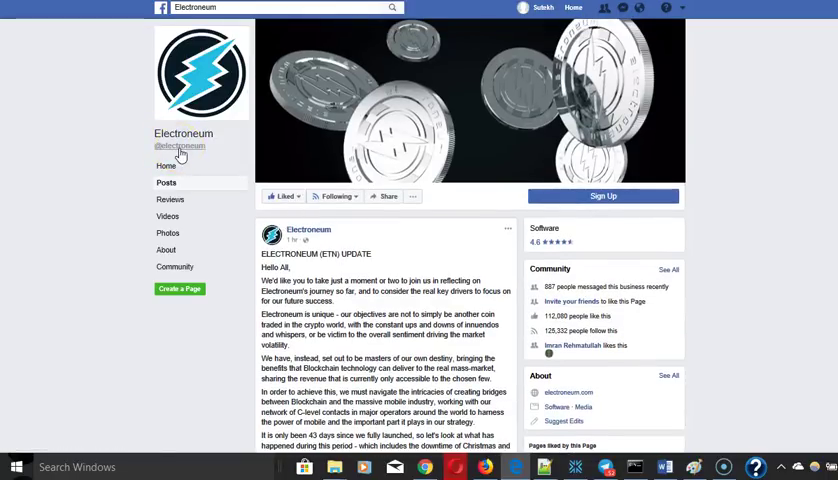
{"action": "mouse_move", "coordinate": [98, 112]}
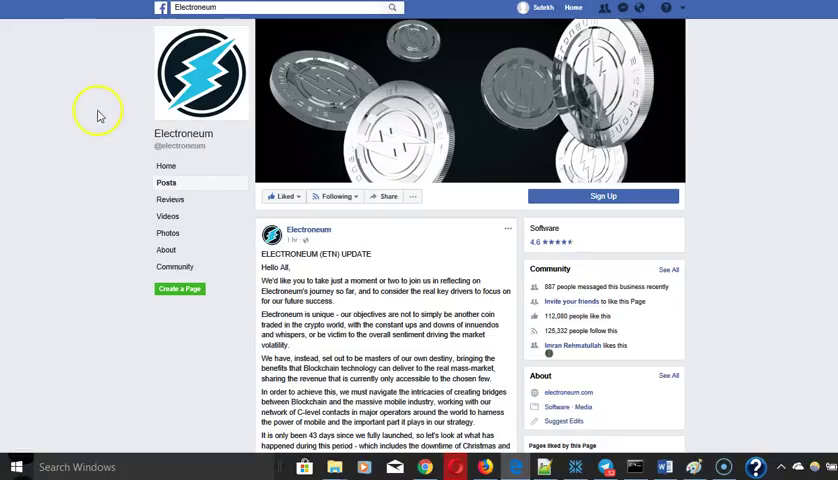
{"action": "mouse_move", "coordinate": [92, 120]}
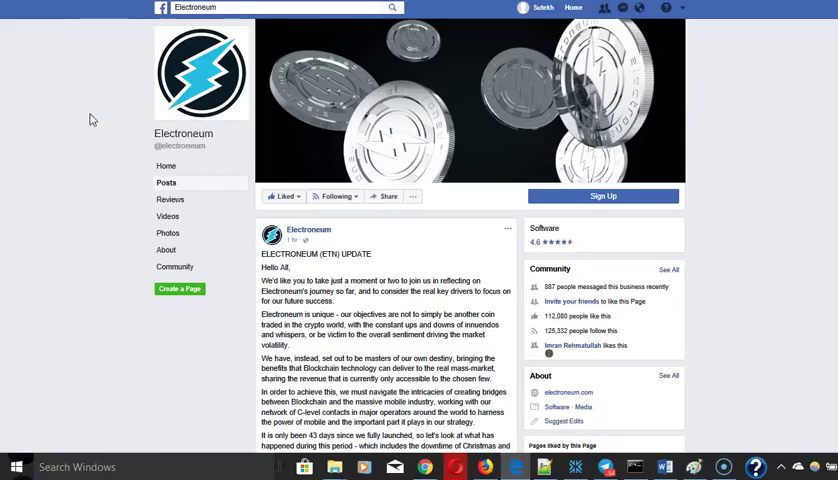
{"action": "mouse_move", "coordinate": [32, 132]}
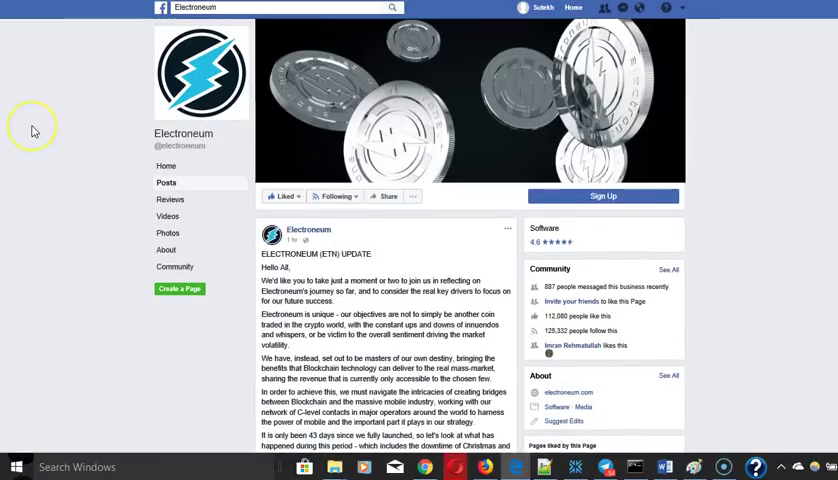
{"action": "mouse_move", "coordinate": [32, 132]}
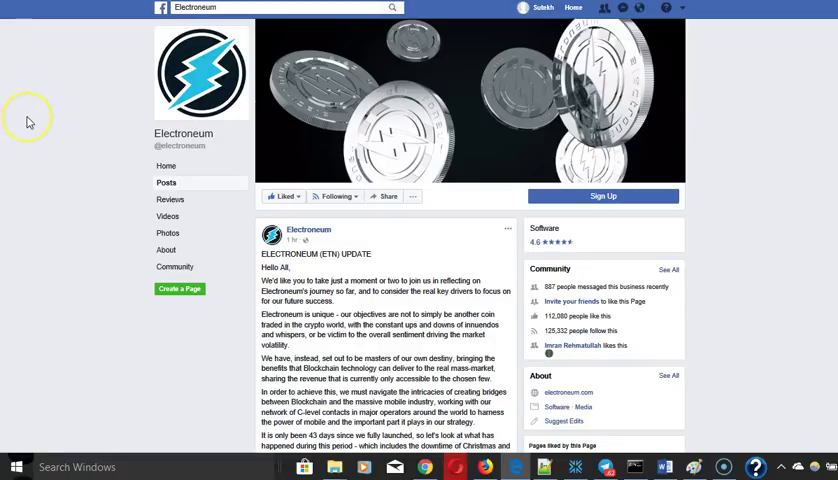
{"action": "mouse_move", "coordinate": [30, 122]}
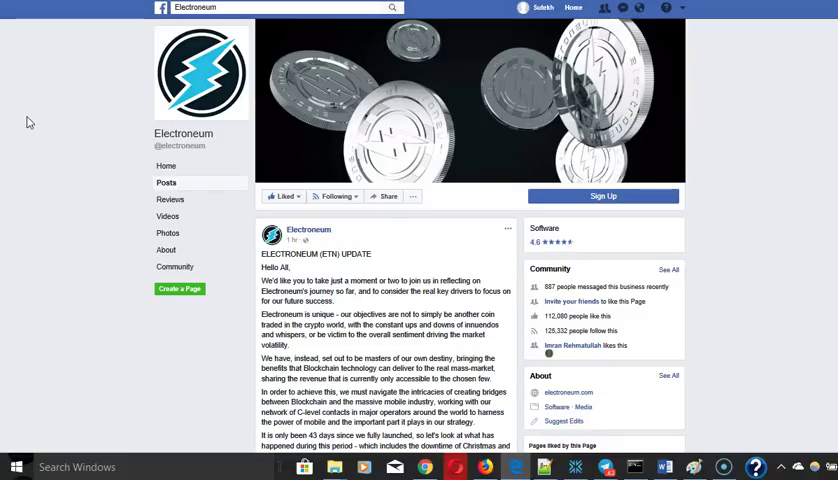
{"action": "scroll", "scroll_direction": "down", "scroll_amount": 3}
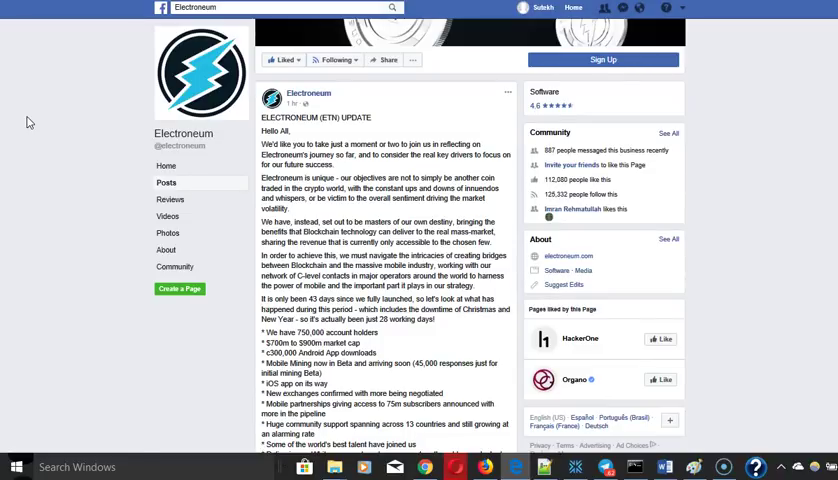
{"action": "scroll", "scroll_direction": "down", "scroll_amount": 3}
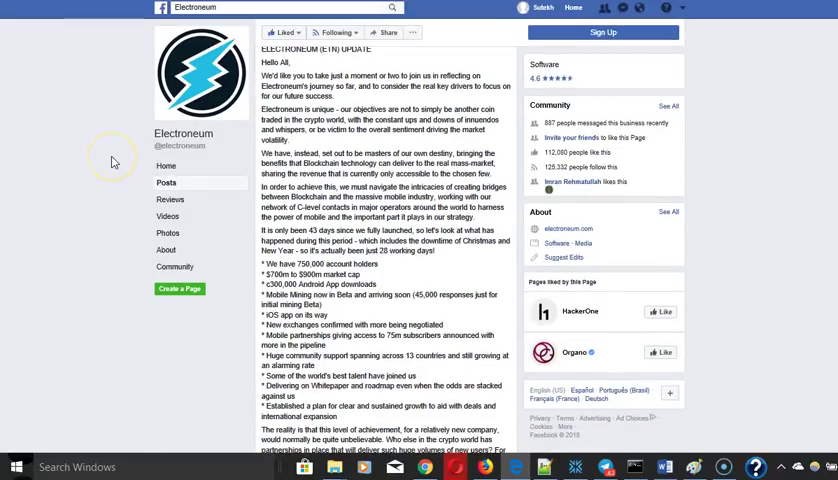
{"action": "scroll", "scroll_direction": "down", "scroll_amount": 3}
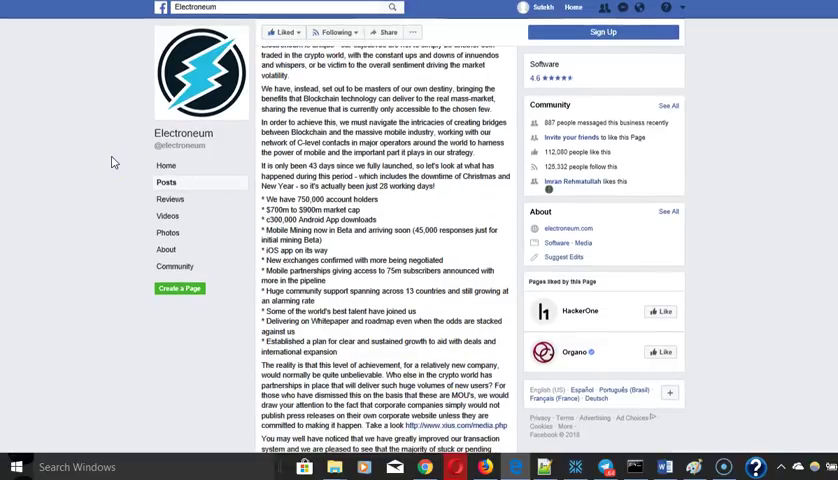
{"action": "scroll", "scroll_direction": "up", "scroll_amount": 3}
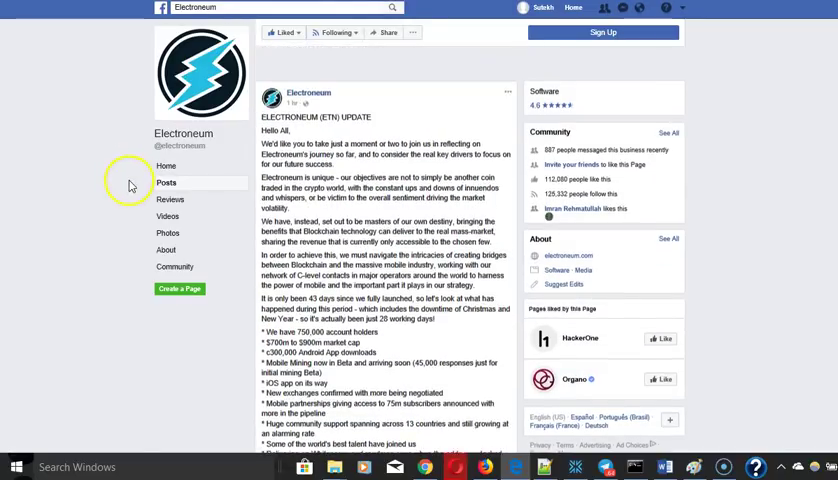
{"action": "scroll", "scroll_direction": "down", "scroll_amount": 3}
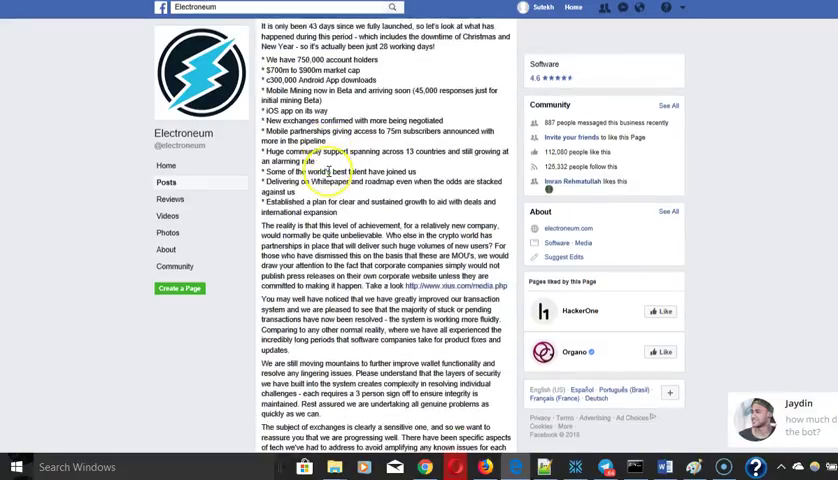
{"action": "scroll", "scroll_direction": "down", "scroll_amount": 3}
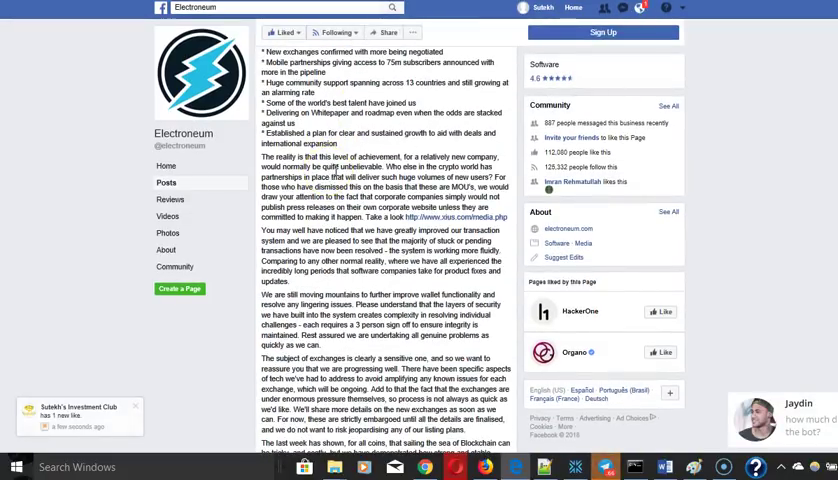
{"action": "scroll", "scroll_direction": "down", "scroll_amount": 3}
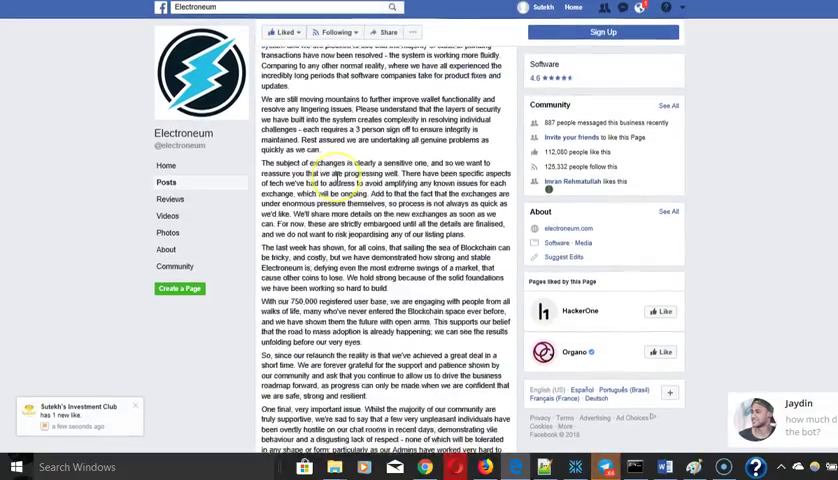
{"action": "scroll", "scroll_direction": "down", "scroll_amount": 3}
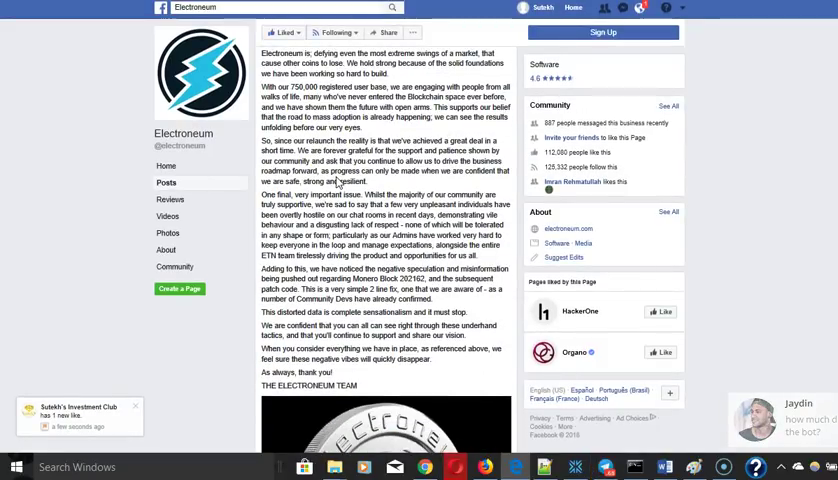
{"action": "scroll", "scroll_direction": "down", "scroll_amount": 3}
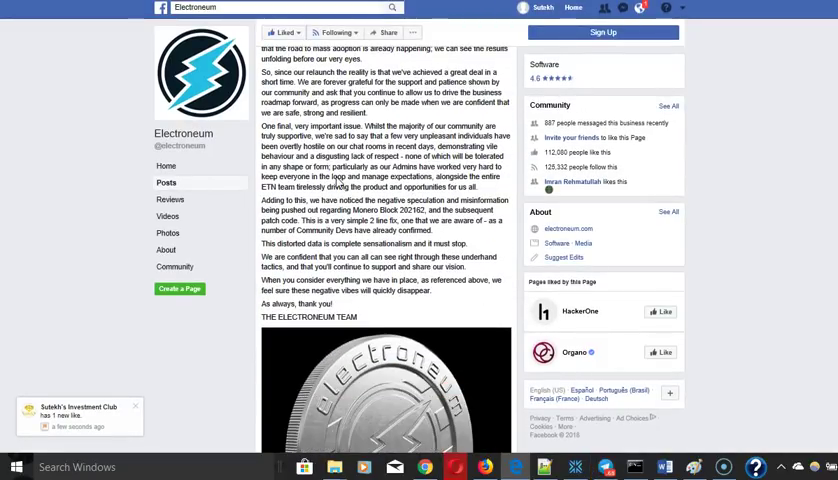
{"action": "scroll", "scroll_direction": "down", "scroll_amount": 3}
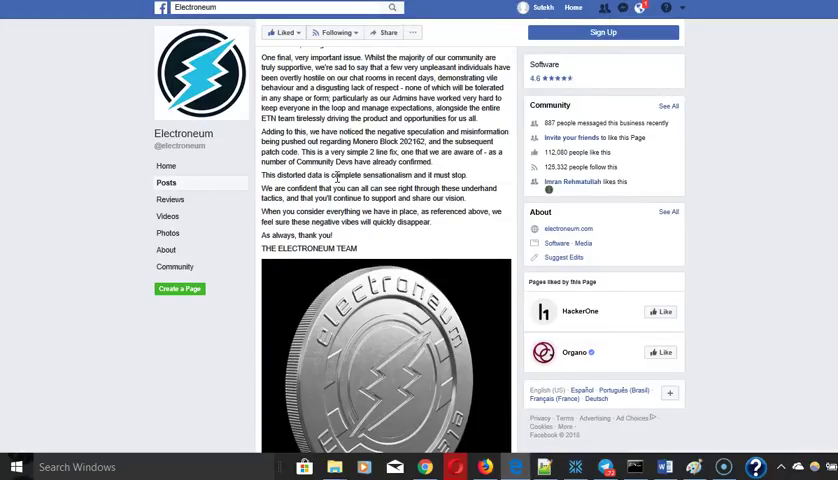
{"action": "scroll", "scroll_direction": "up", "scroll_amount": 3}
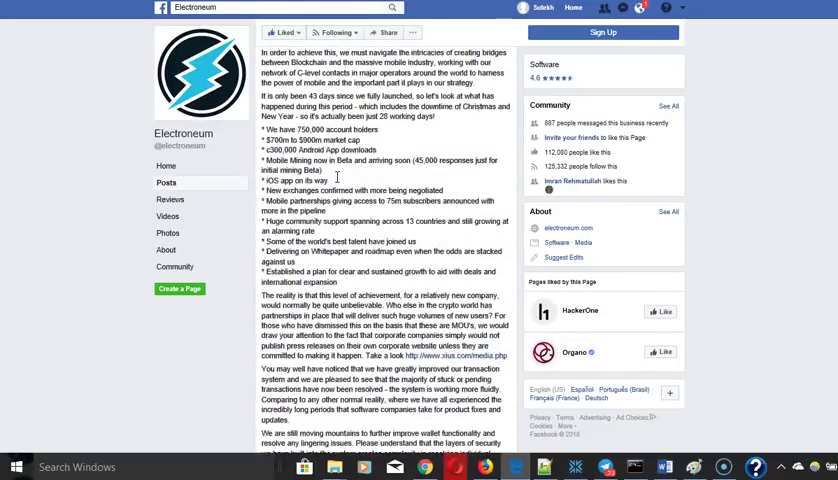
{"action": "scroll", "scroll_direction": "up", "scroll_amount": 3}
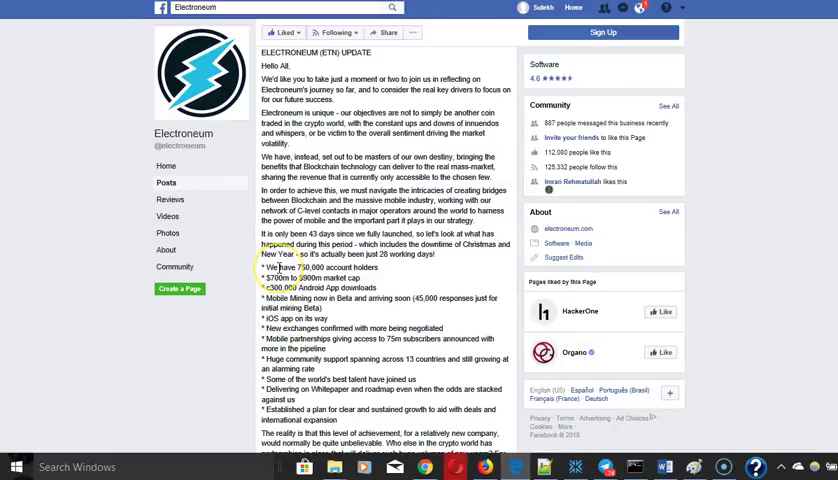
{"action": "scroll", "scroll_direction": "down", "scroll_amount": 3}
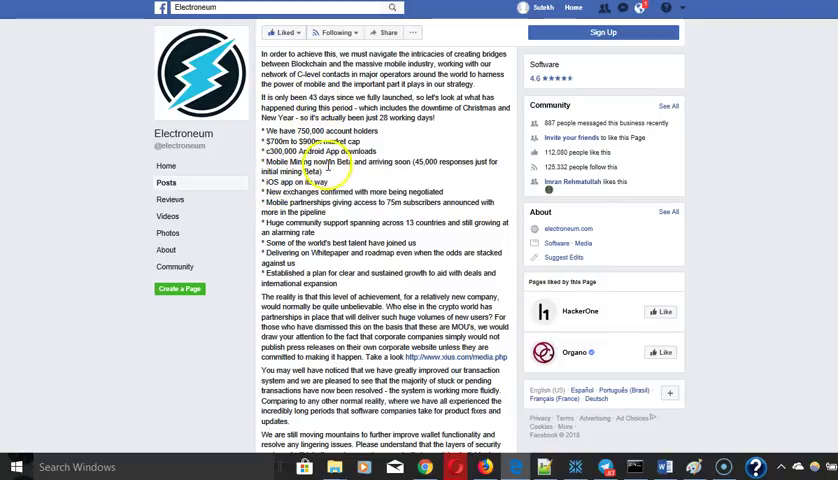
{"action": "mouse_move", "coordinate": [320, 170]}
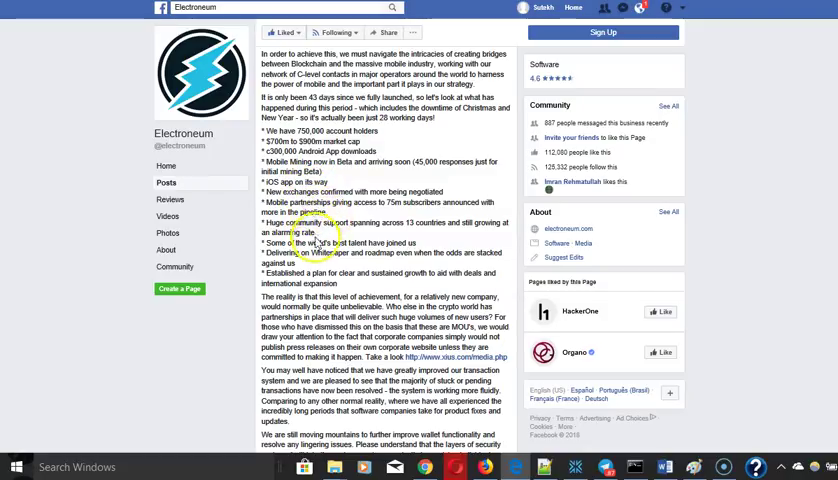
{"action": "scroll", "scroll_direction": "down", "scroll_amount": 3}
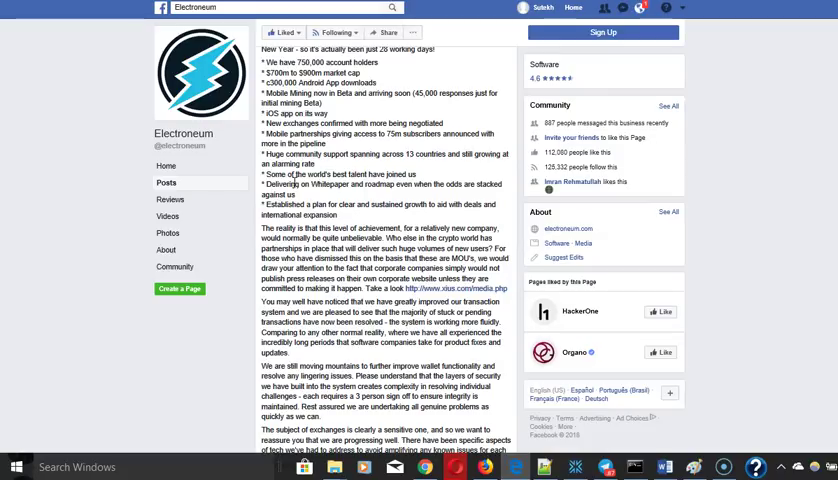
{"action": "scroll", "scroll_direction": "down", "scroll_amount": 3}
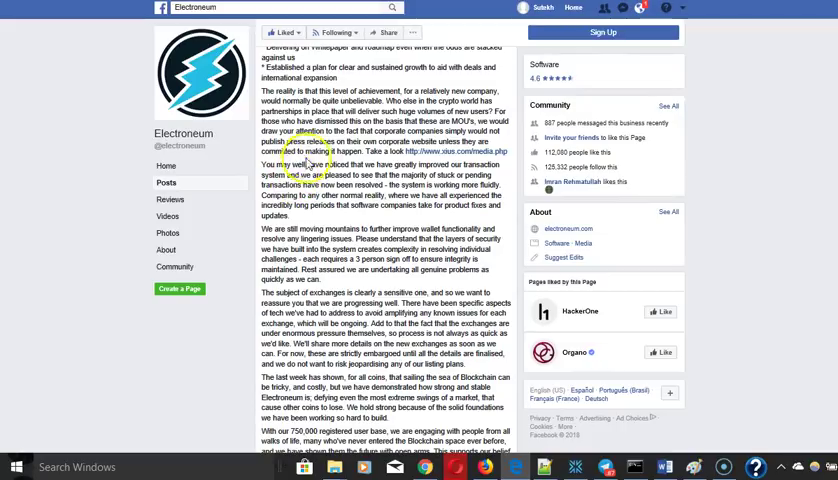
{"action": "scroll", "scroll_direction": "down", "scroll_amount": 3}
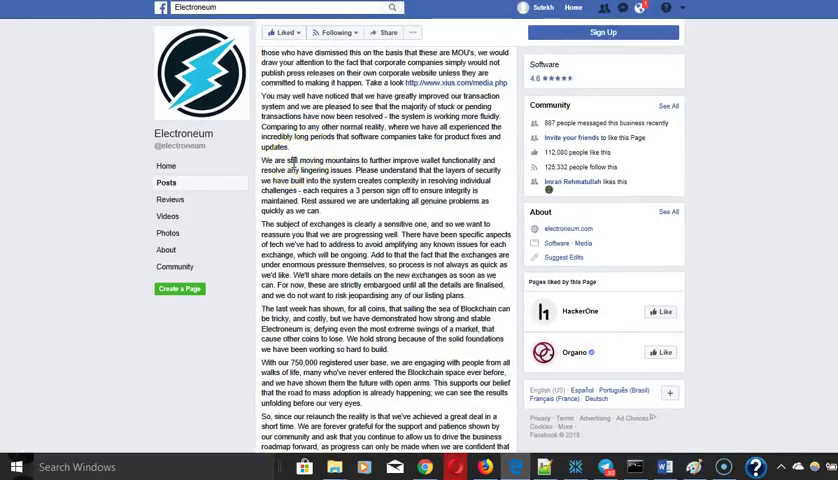
{"action": "scroll", "scroll_direction": "down", "scroll_amount": 3}
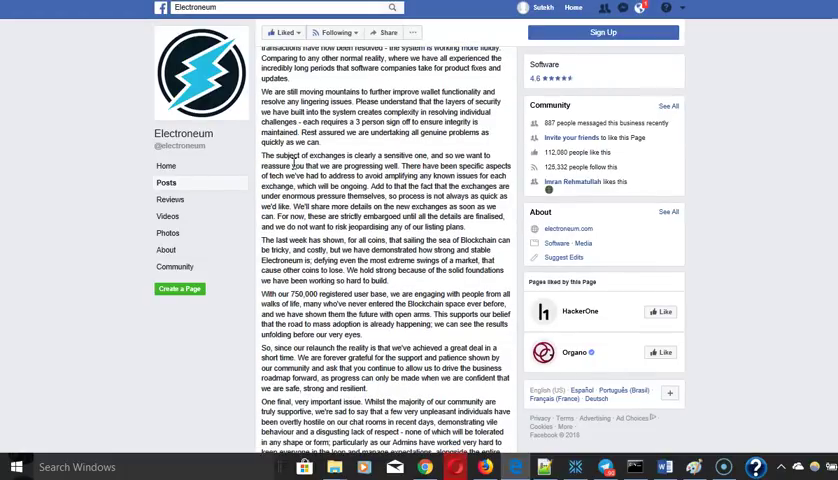
{"action": "scroll", "scroll_direction": "up", "scroll_amount": 3}
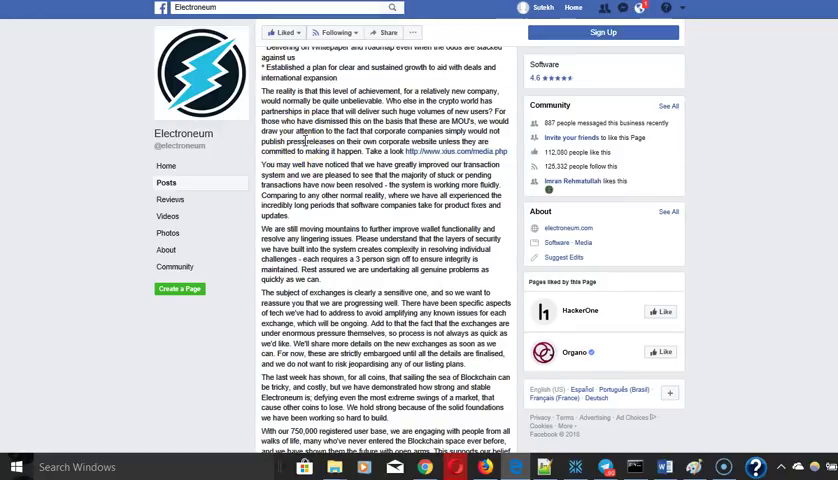
{"action": "scroll", "scroll_direction": "down", "scroll_amount": 3}
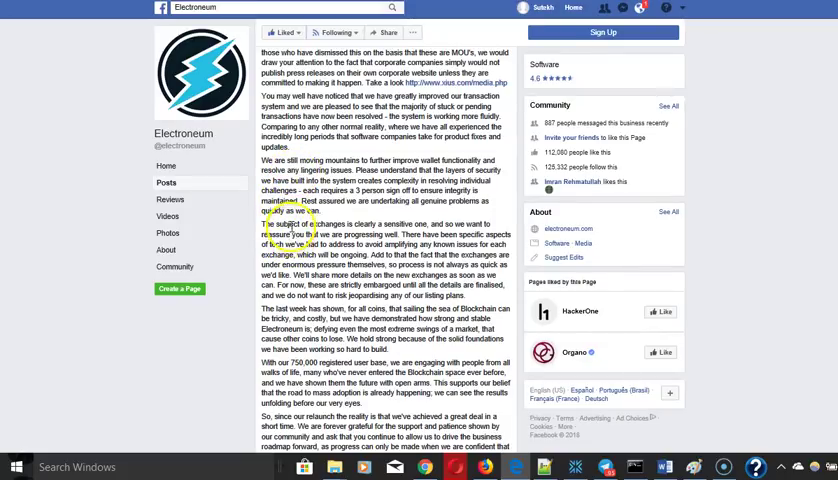
{"action": "scroll", "scroll_direction": "down", "scroll_amount": 3}
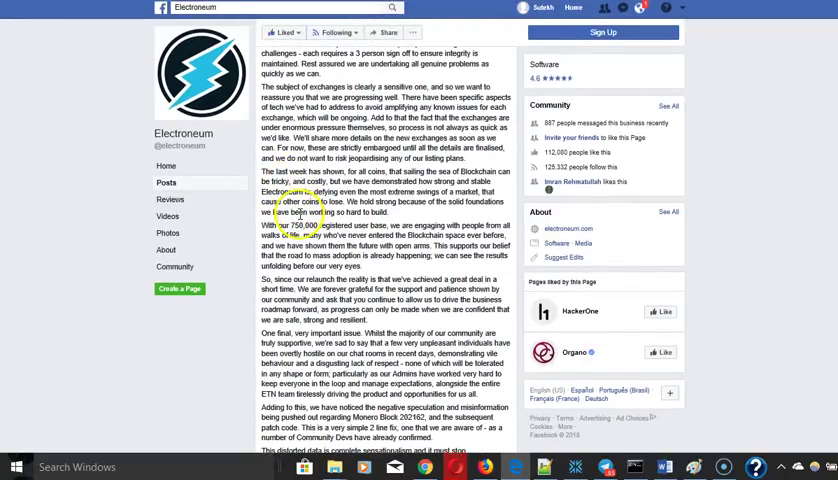
{"action": "scroll", "scroll_direction": "down", "scroll_amount": 3}
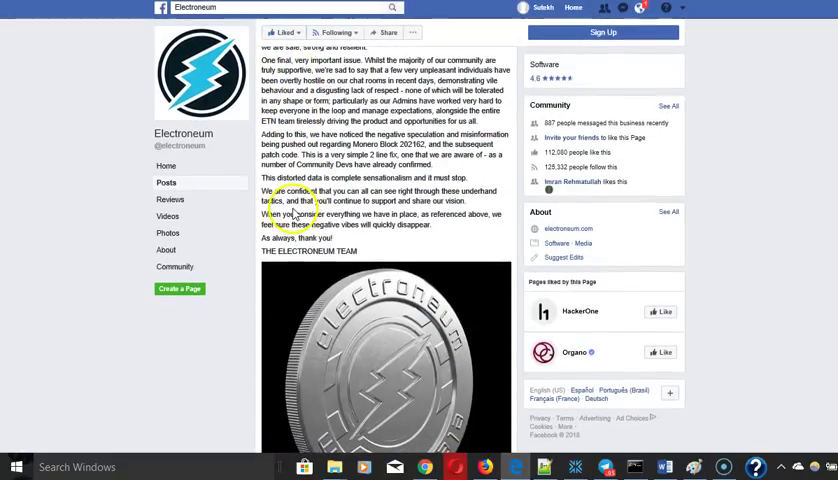
{"action": "mouse_move", "coordinate": [280, 164]}
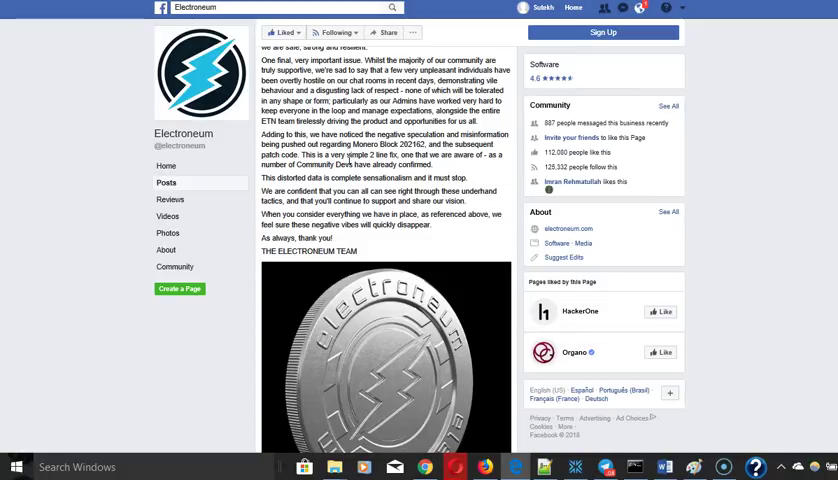
{"action": "scroll", "scroll_direction": "down", "scroll_amount": 3}
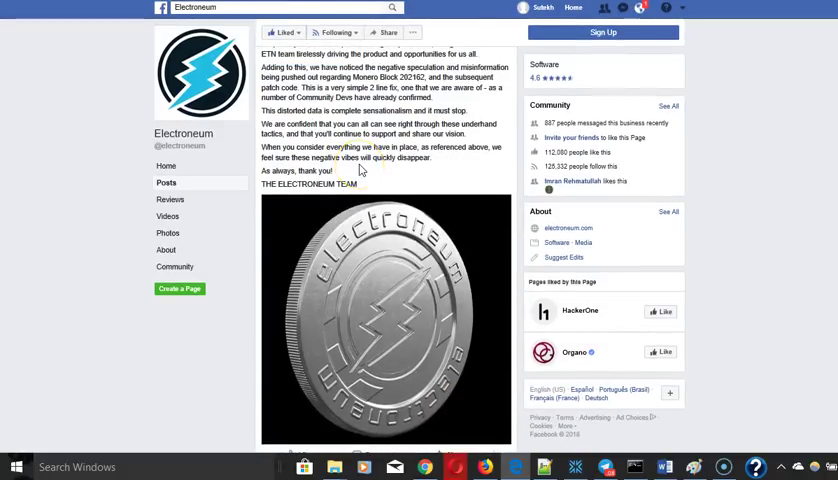
{"action": "scroll", "scroll_direction": "up", "scroll_amount": 3}
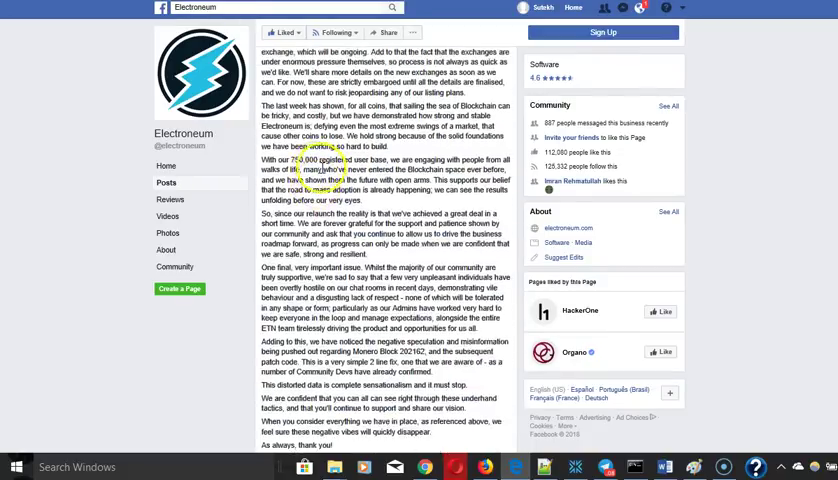
{"action": "scroll", "scroll_direction": "up", "scroll_amount": 3}
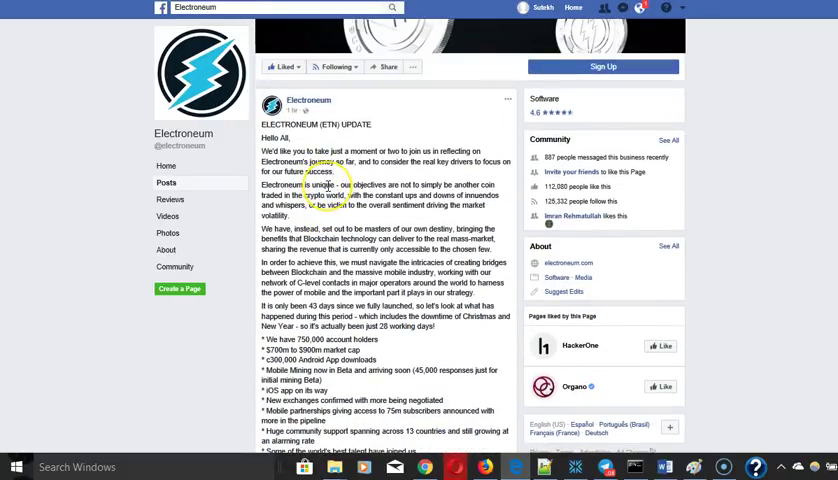
{"action": "scroll", "scroll_direction": "down", "scroll_amount": 3}
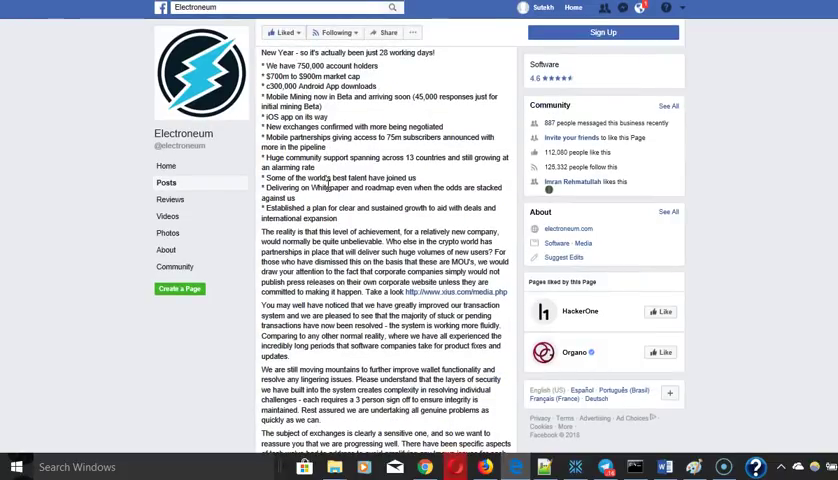
{"action": "scroll", "scroll_direction": "down", "scroll_amount": 3}
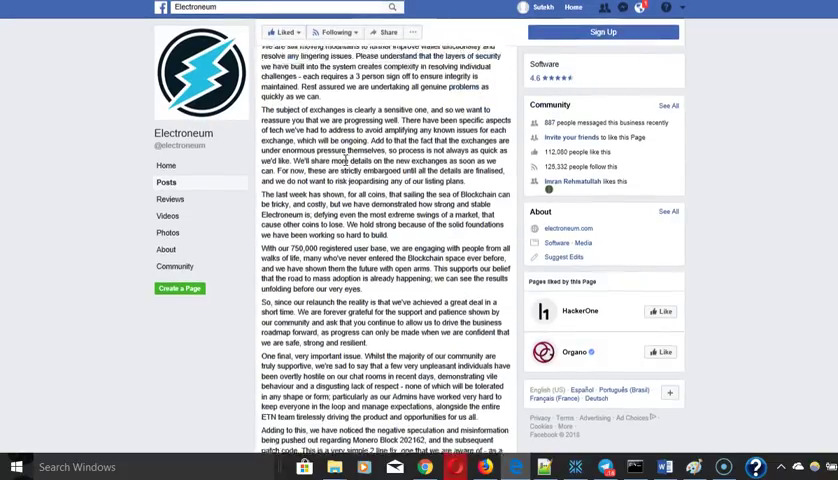
{"action": "scroll", "scroll_direction": "down", "scroll_amount": 3}
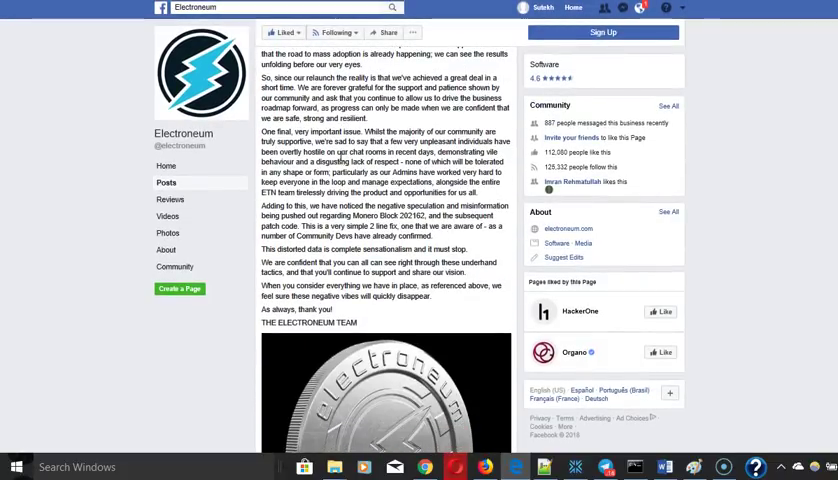
{"action": "scroll", "scroll_direction": "up", "scroll_amount": 3}
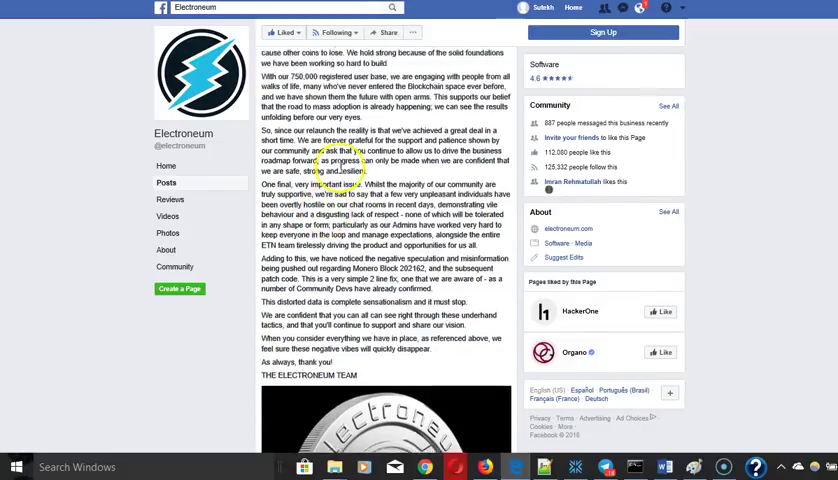
{"action": "scroll", "scroll_direction": "up", "scroll_amount": 3}
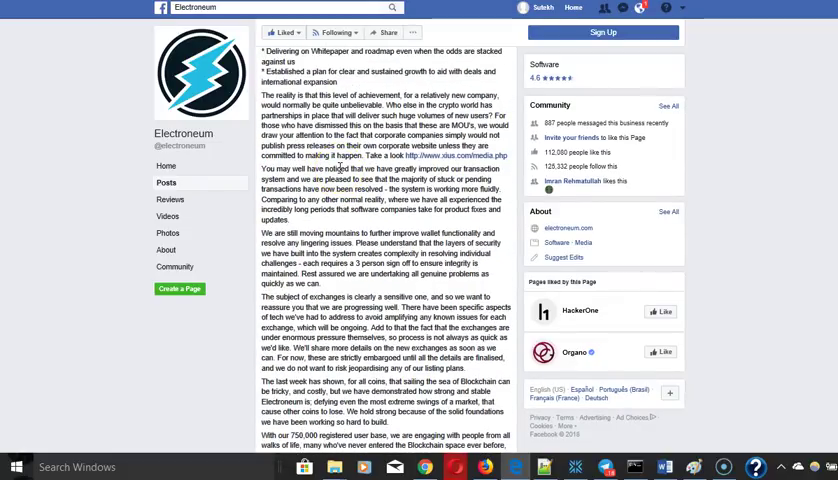
{"action": "scroll", "scroll_direction": "up", "scroll_amount": 3}
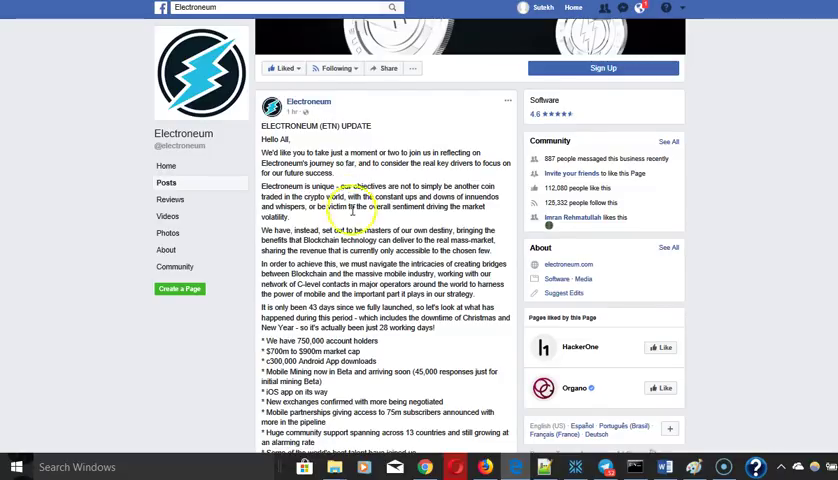
{"action": "scroll", "scroll_direction": "down", "scroll_amount": 3}
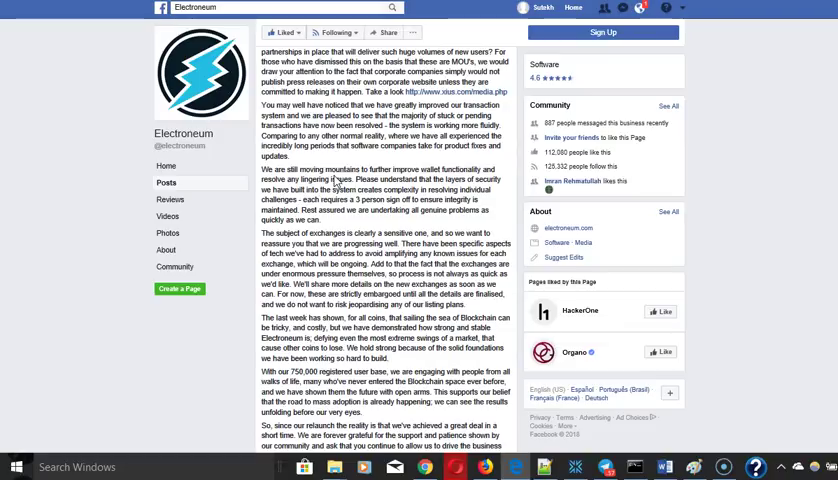
{"action": "scroll", "scroll_direction": "up", "scroll_amount": 3}
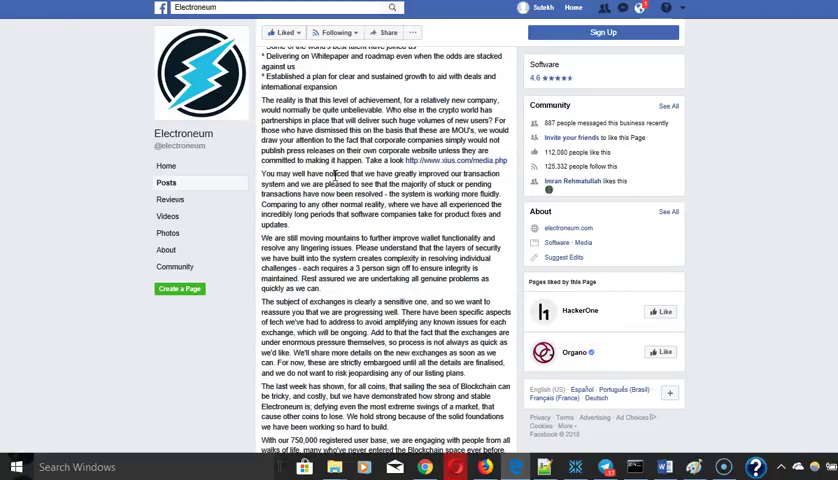
{"action": "scroll", "scroll_direction": "up", "scroll_amount": 3}
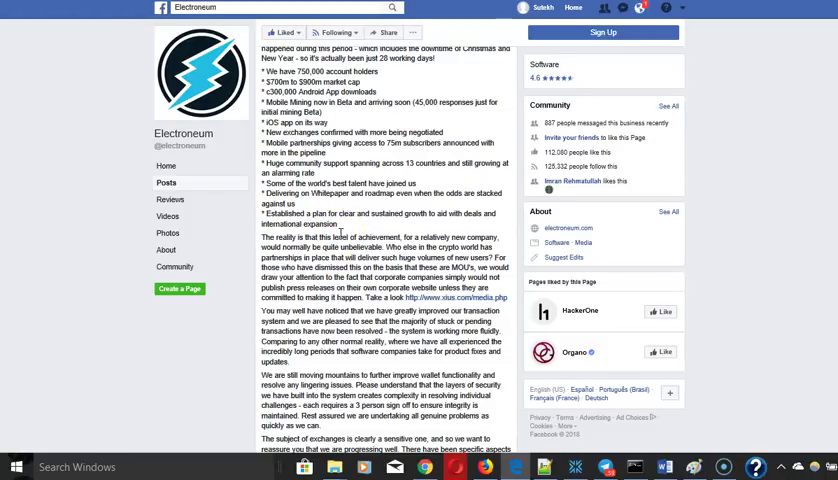
{"action": "scroll", "scroll_direction": "up", "scroll_amount": 3}
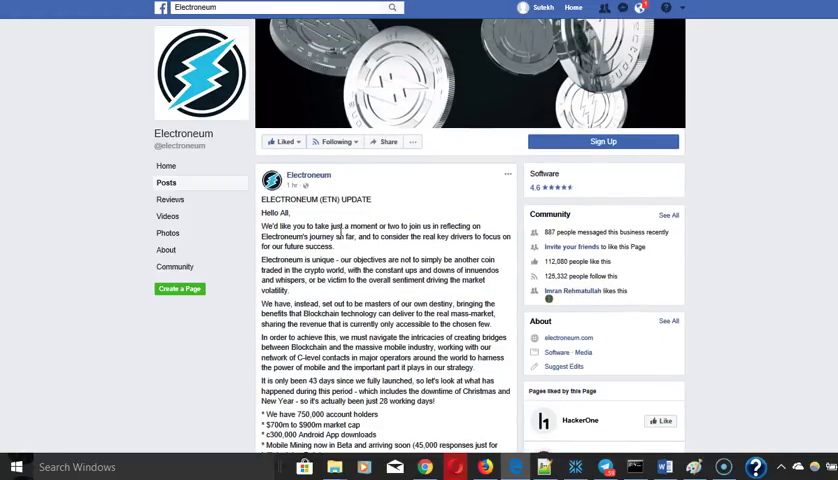
{"action": "scroll", "scroll_direction": "down", "scroll_amount": 3}
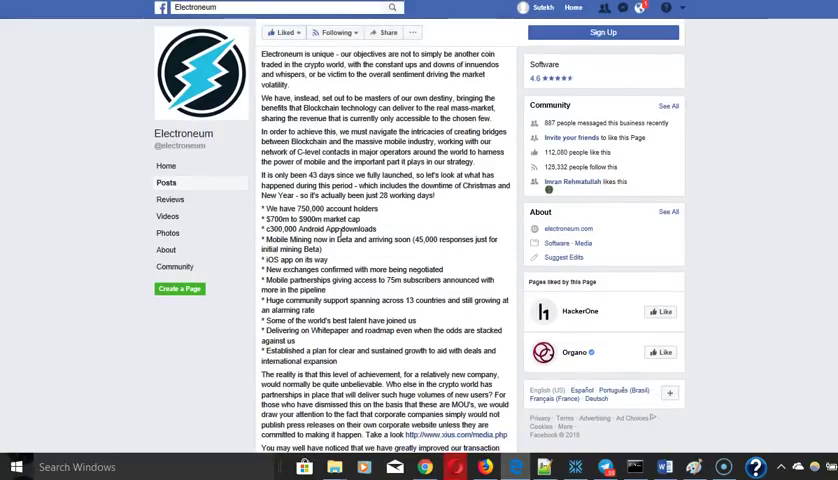
{"action": "scroll", "scroll_direction": "up", "scroll_amount": 3}
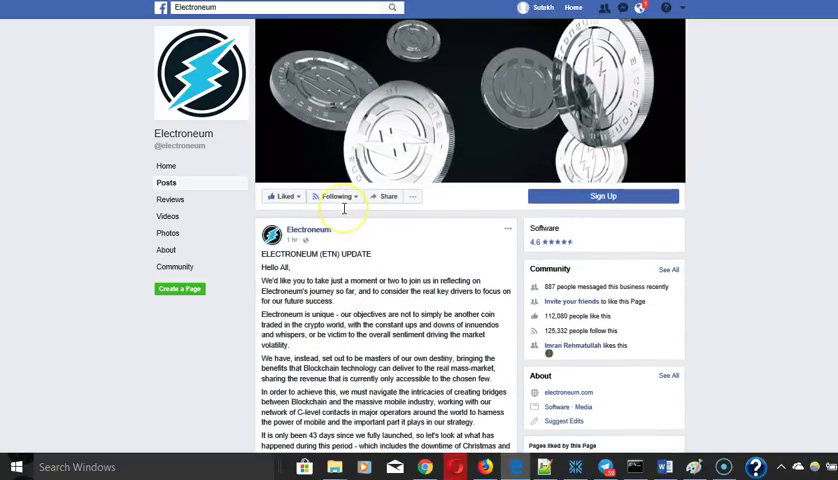
{"action": "mouse_move", "coordinate": [344, 210]}
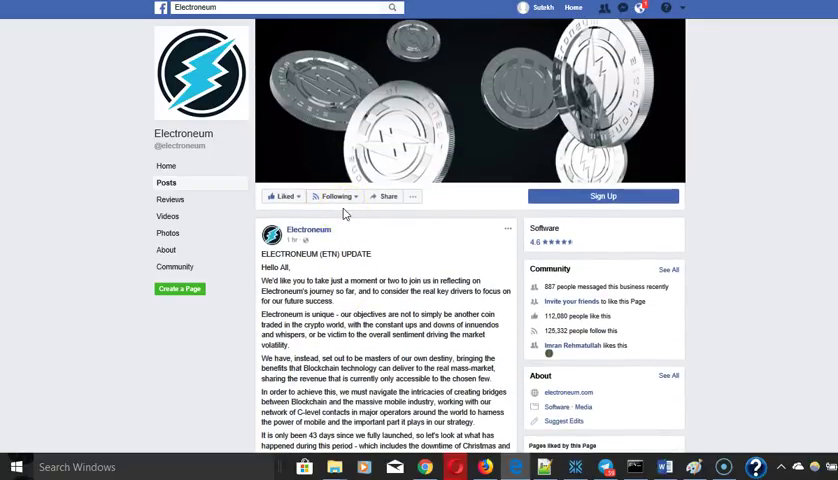